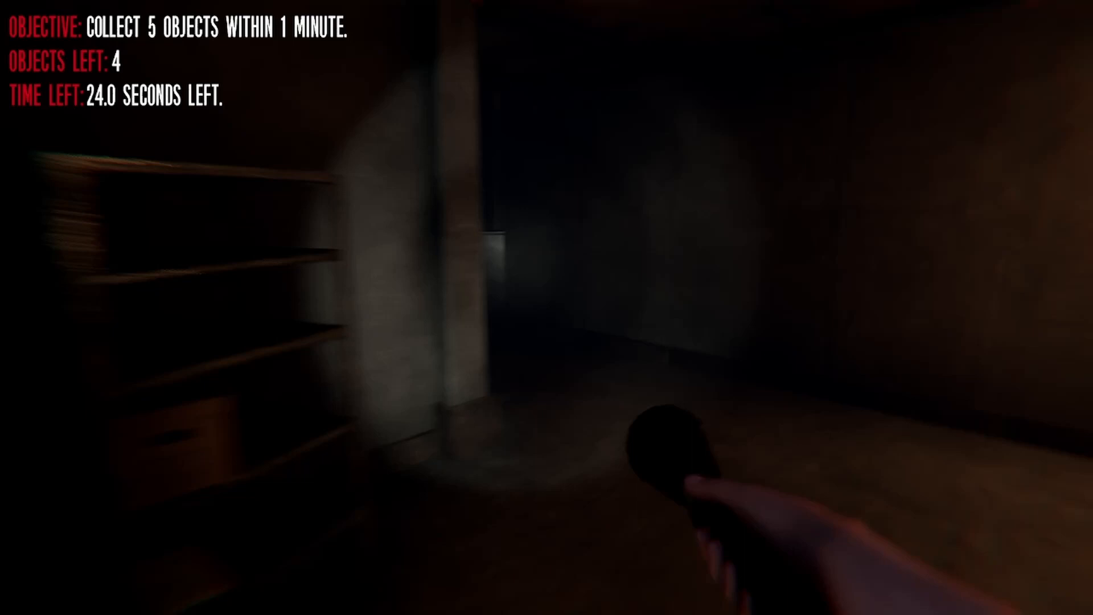
mouse_move(547, 307)
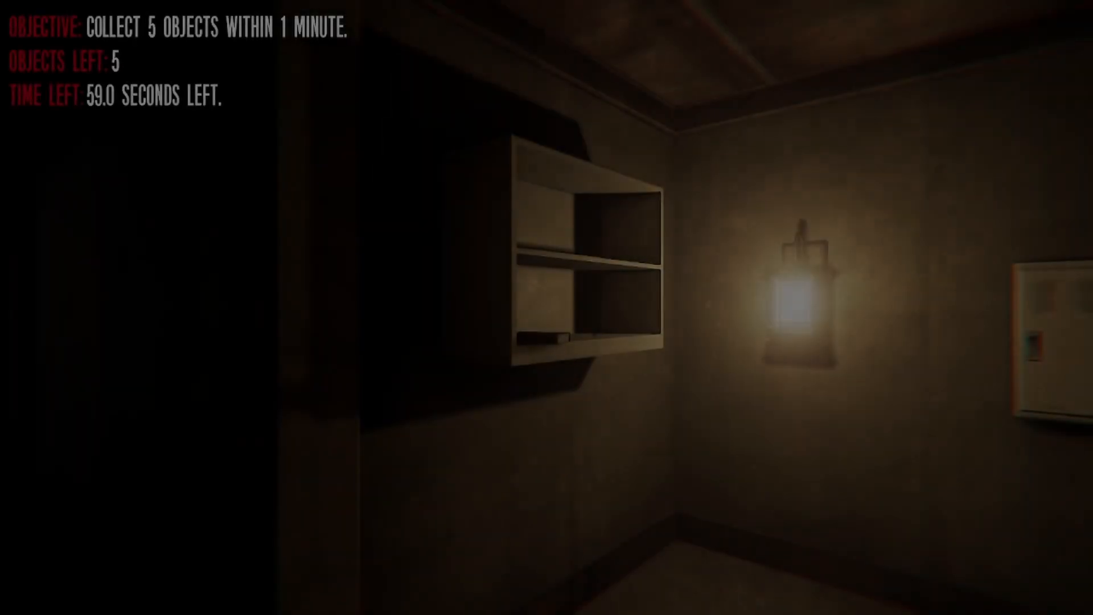
mouse_move(547, 307)
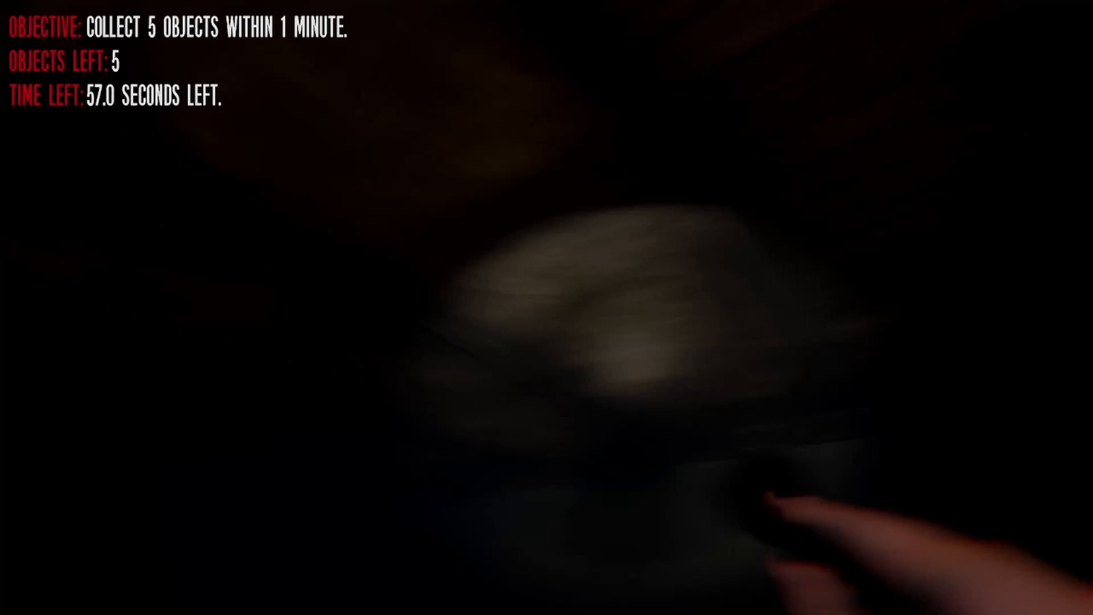